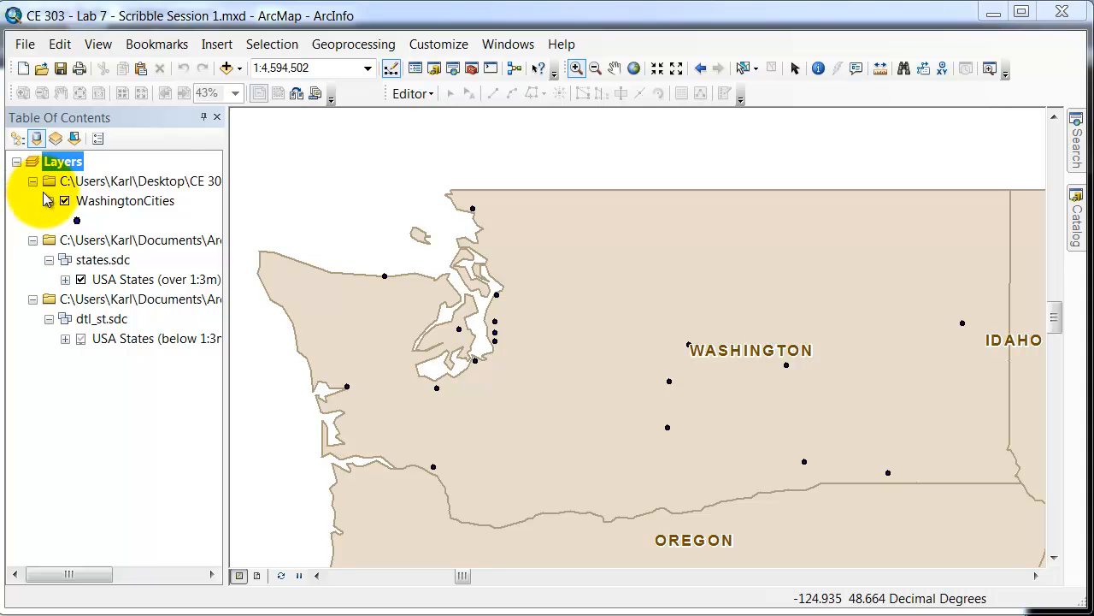
mouse_move(162, 201)
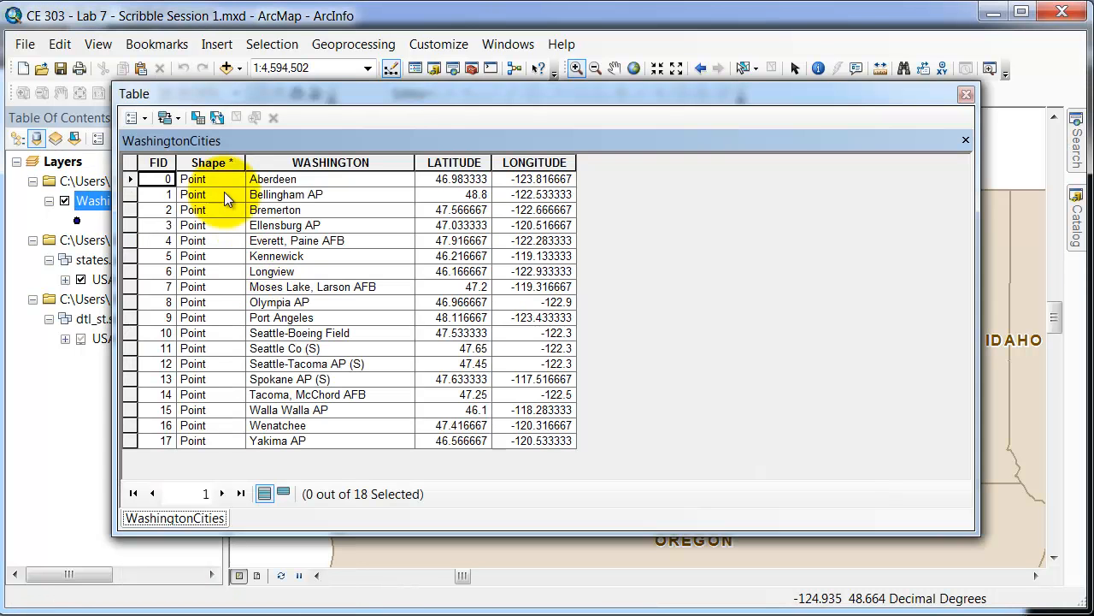
Step: Review the Shape and LONGITUDE fields of the WashingtonCities attribute table
click(210, 162)
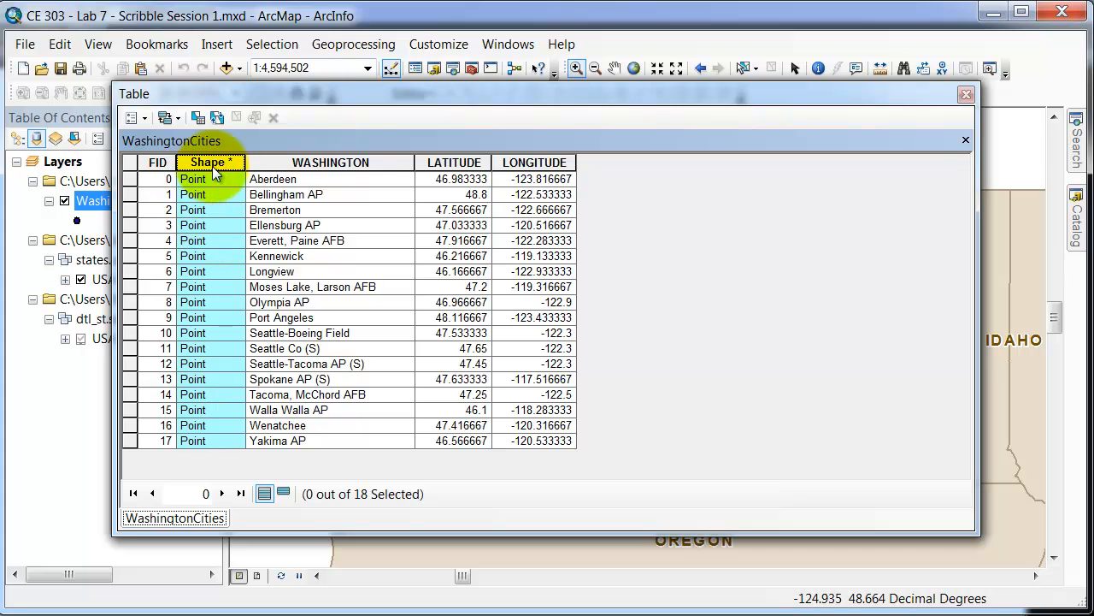
click(330, 162)
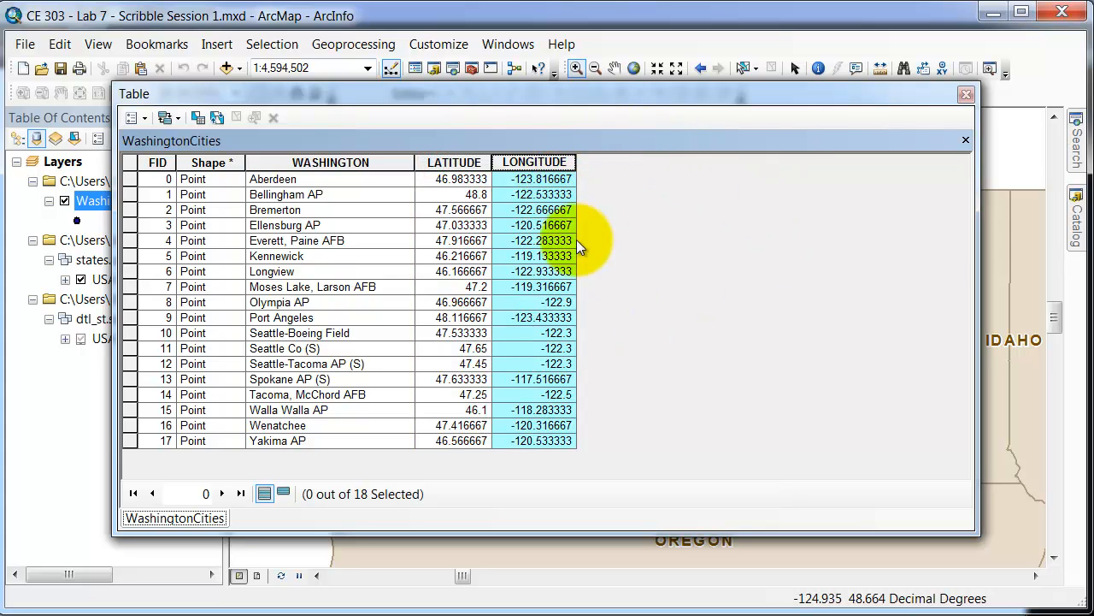
mouse_move(770, 217)
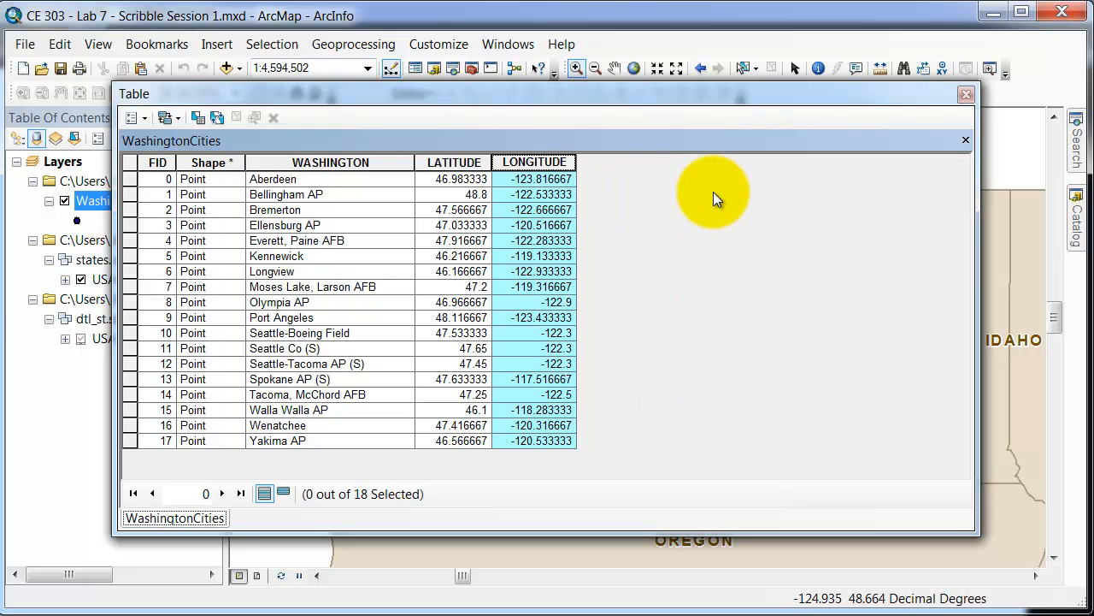
mouse_move(684, 238)
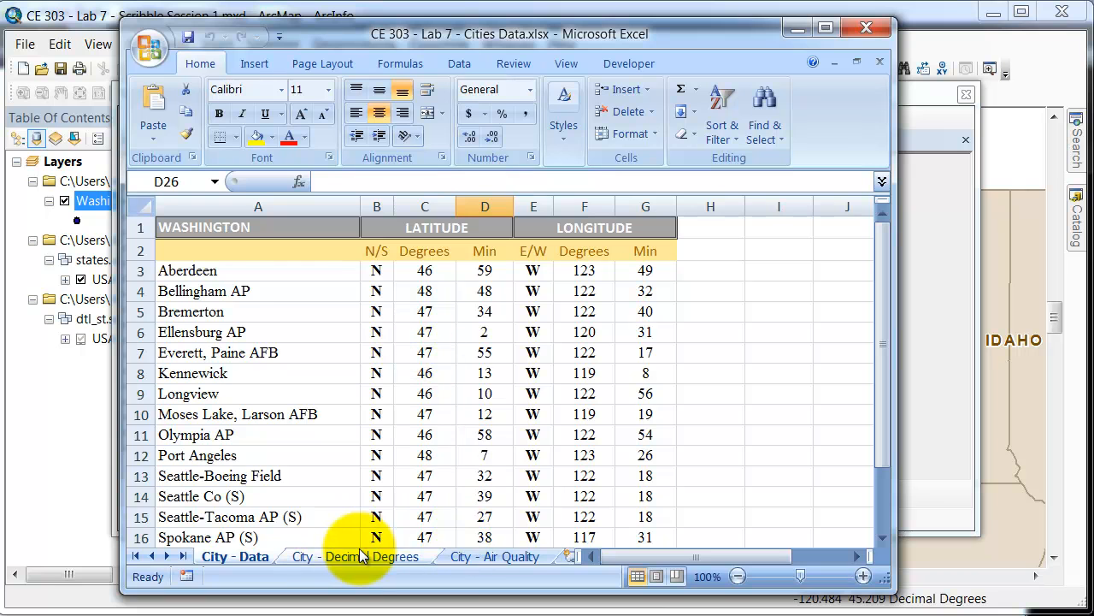
Step: Browse the Decimal Degrees and Air Quality sheets, select the Air Quality column, then close Excel
click(355, 556)
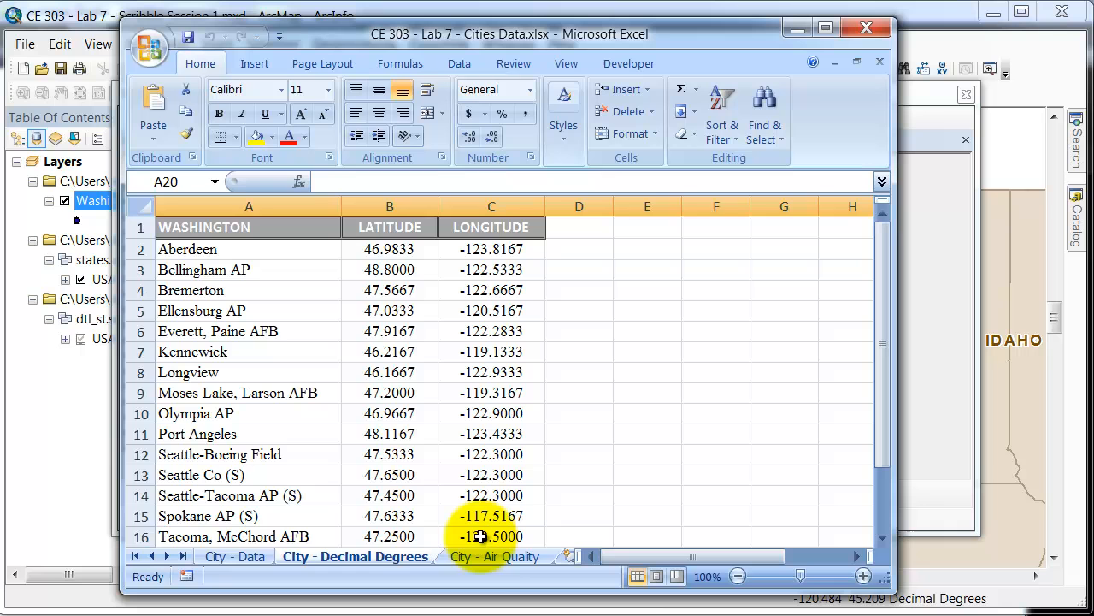
click(494, 556)
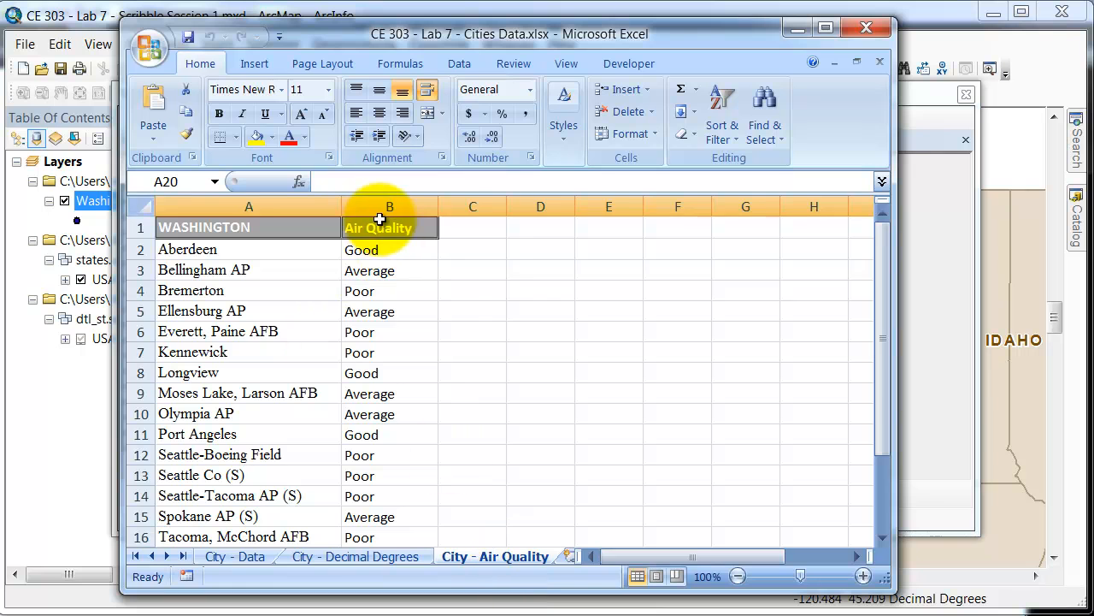
click(389, 206)
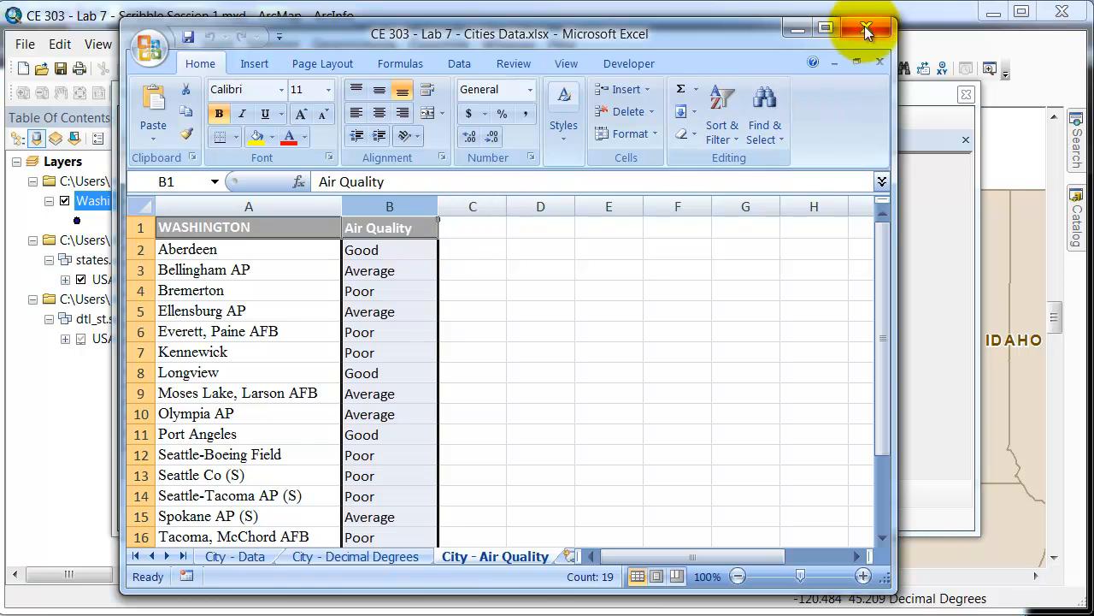
click(867, 28)
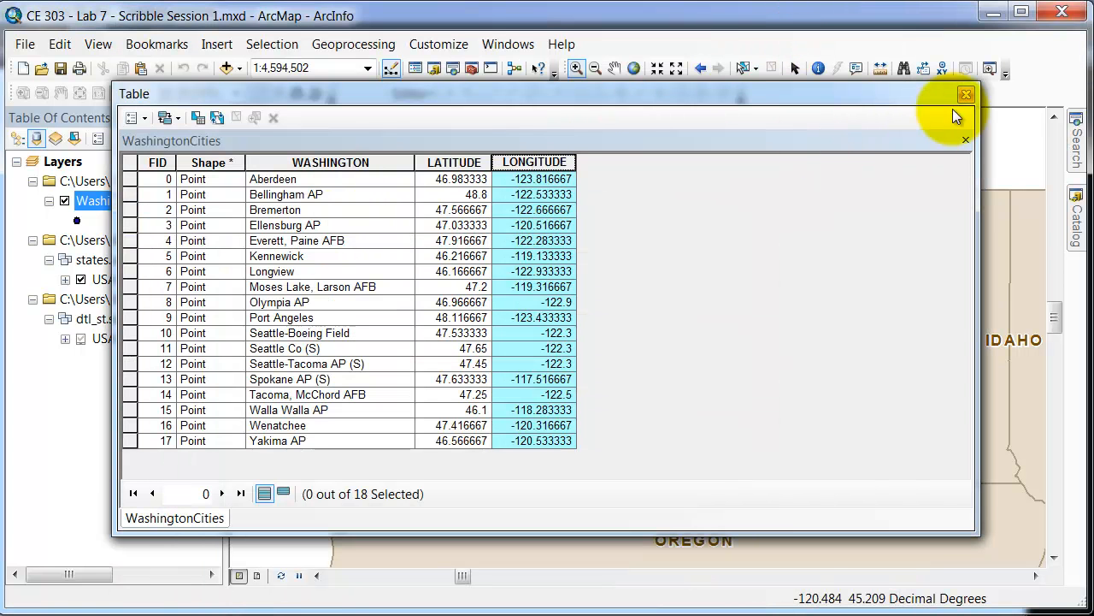
Step: Close the attribute table and add 'City - Air Quality$' from Cities Data.xlsx via Add Data
click(966, 94)
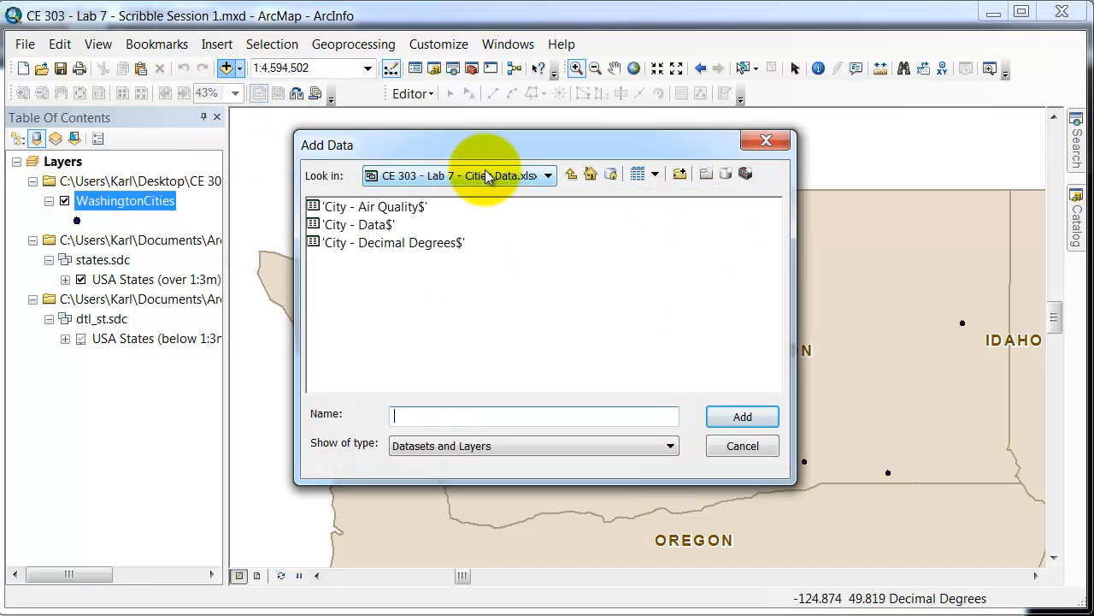
click(572, 174)
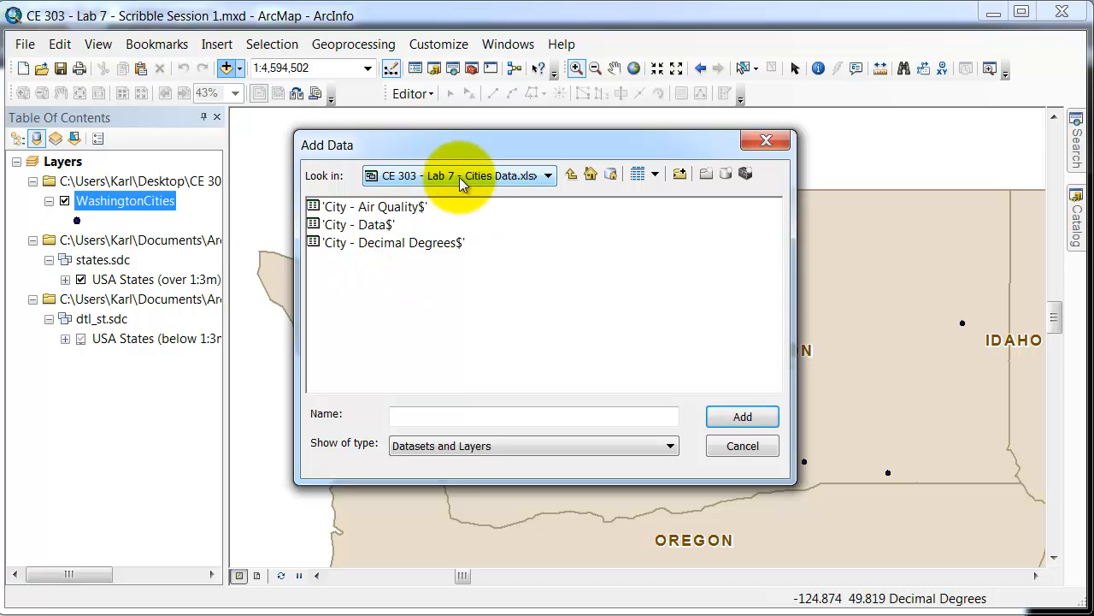
mouse_move(372, 261)
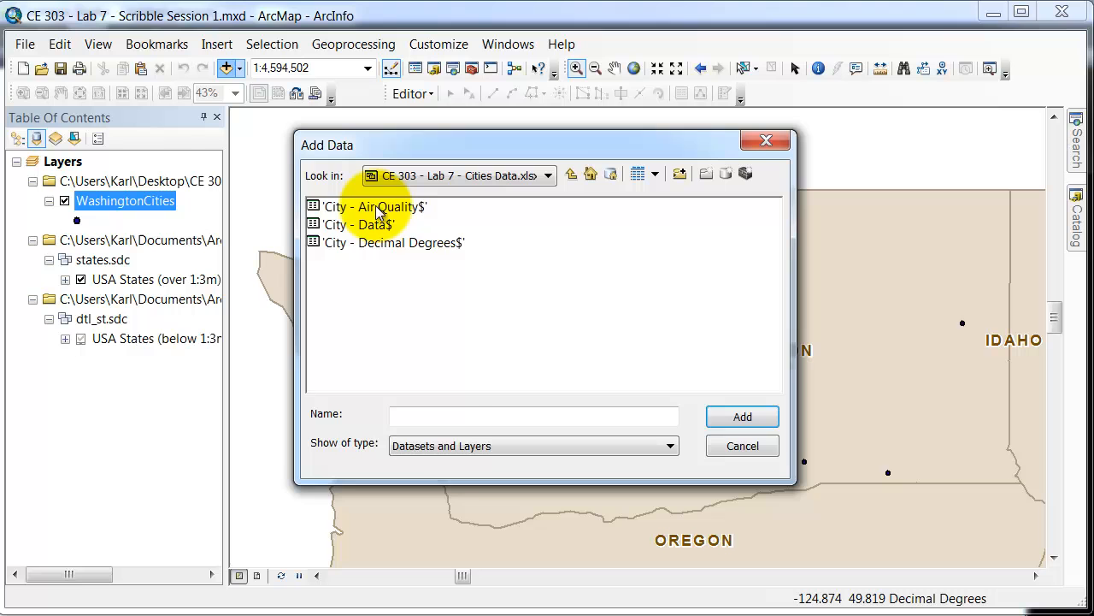
click(741, 417)
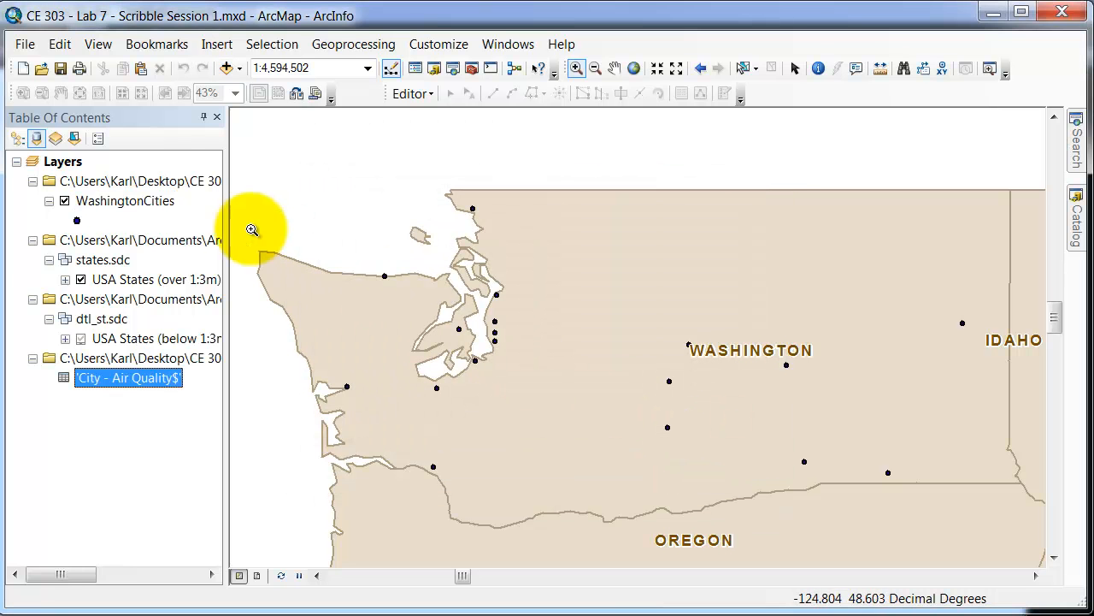
Step: Join 'City - Air Quality$' to WashingtonCities using the WASHINGTON field in both
right_click(124, 200)
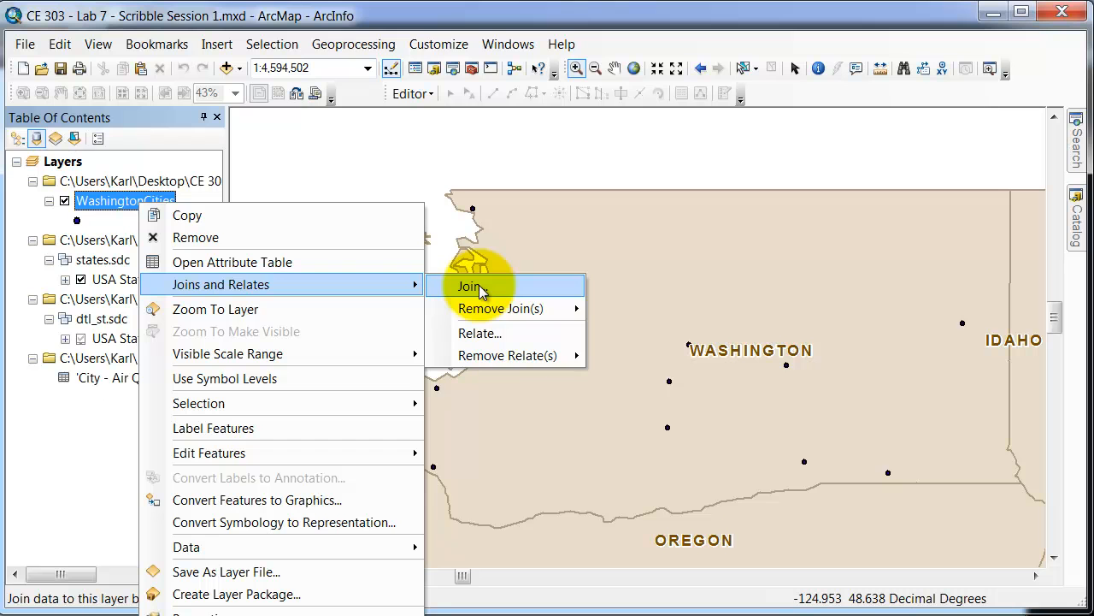
click(468, 287)
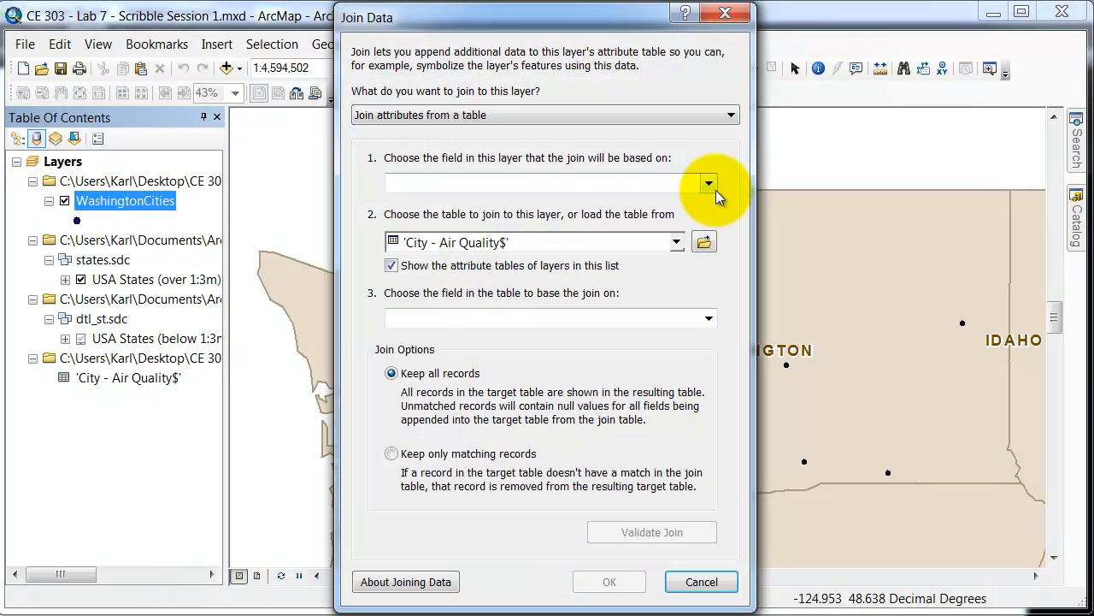
click(708, 182)
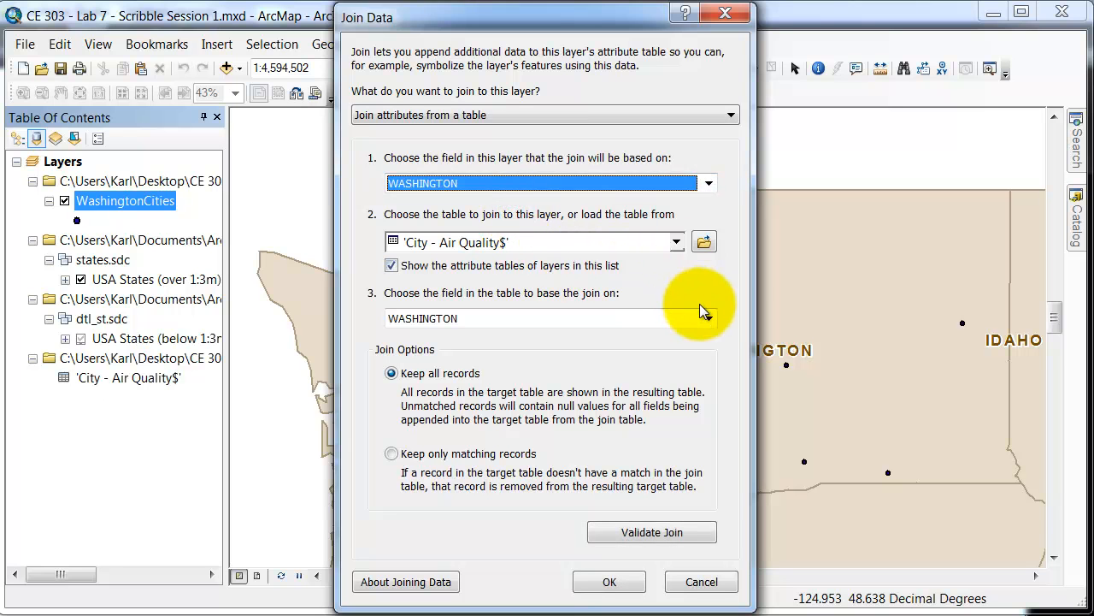
click(675, 242)
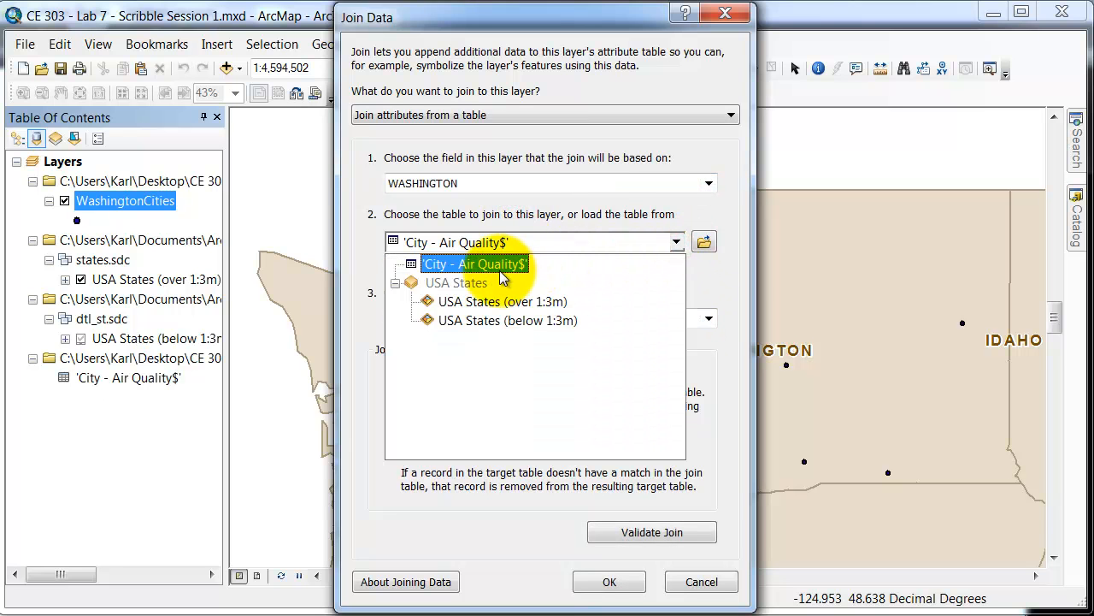
click(476, 264)
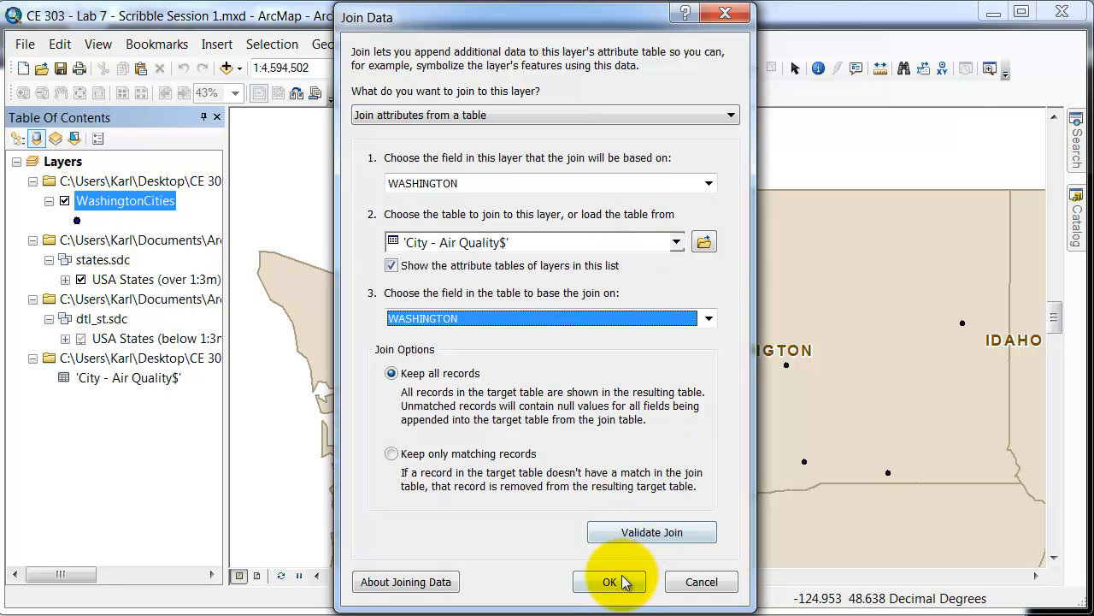
click(609, 582)
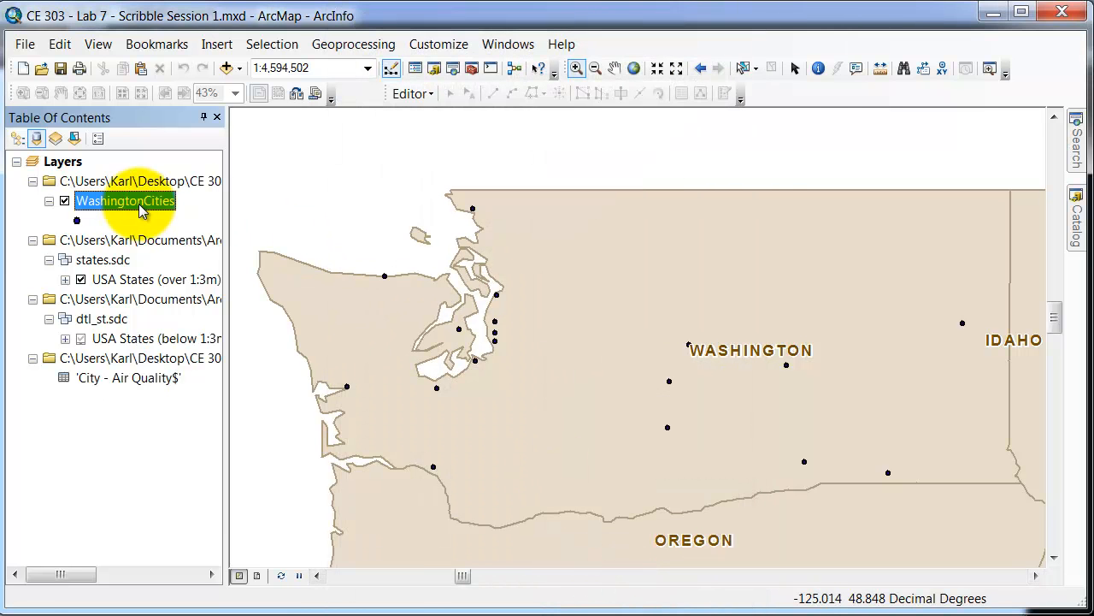
Step: Open the joined WashingtonCities table and turn off the duplicate WASHINGTON field
right_click(125, 200)
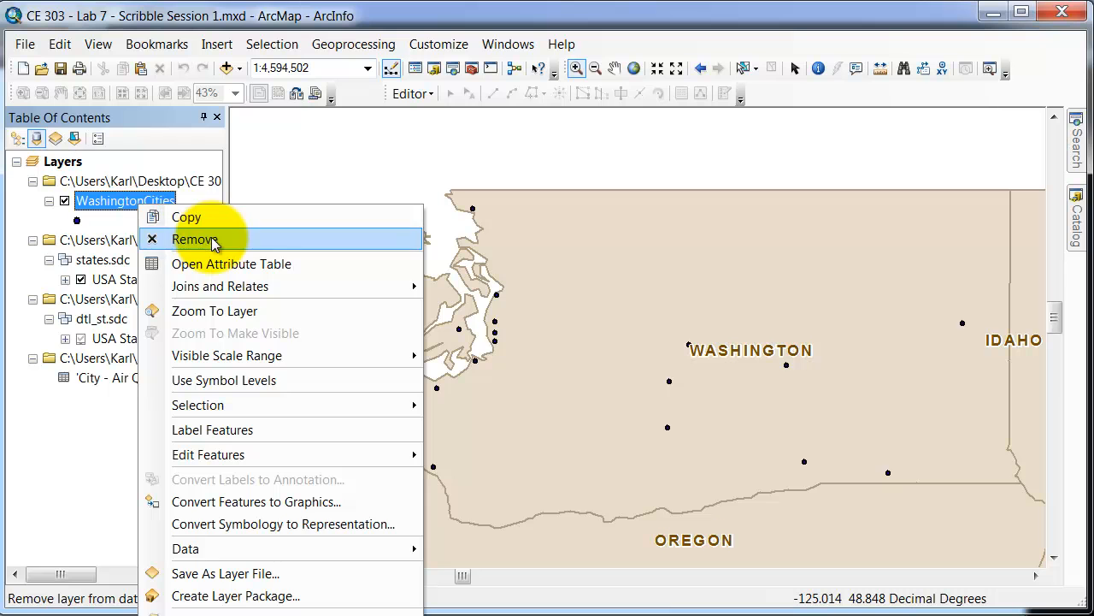
click(230, 263)
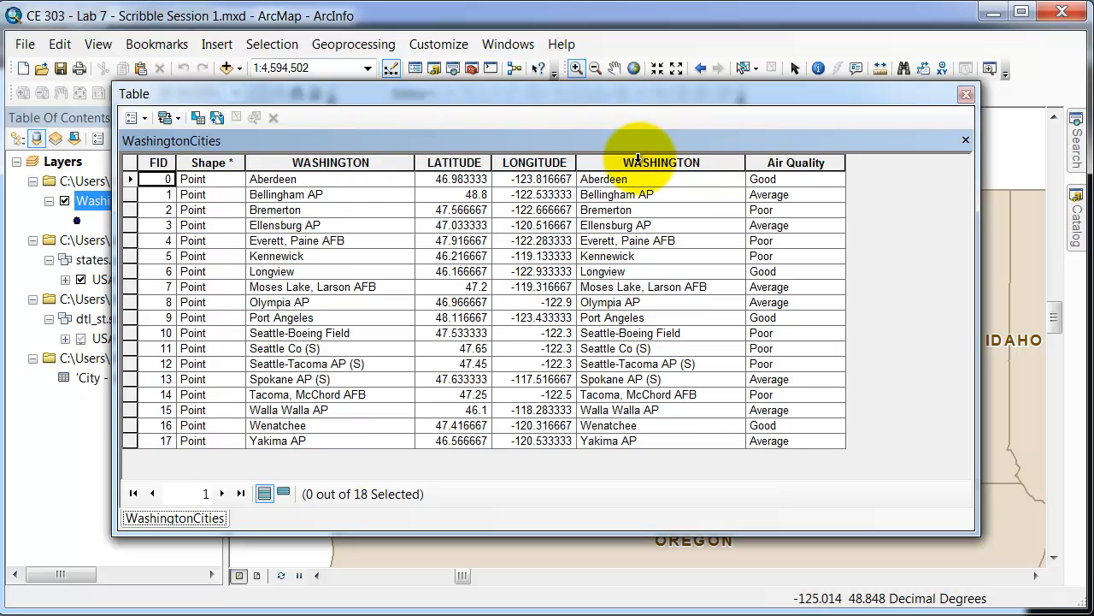
right_click(660, 162)
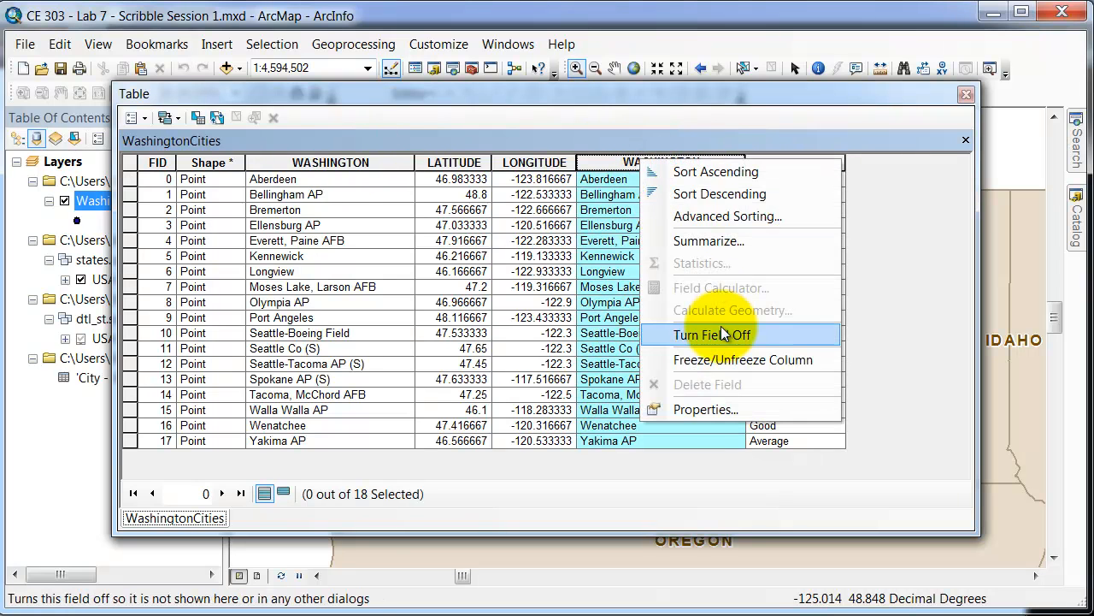
click(710, 334)
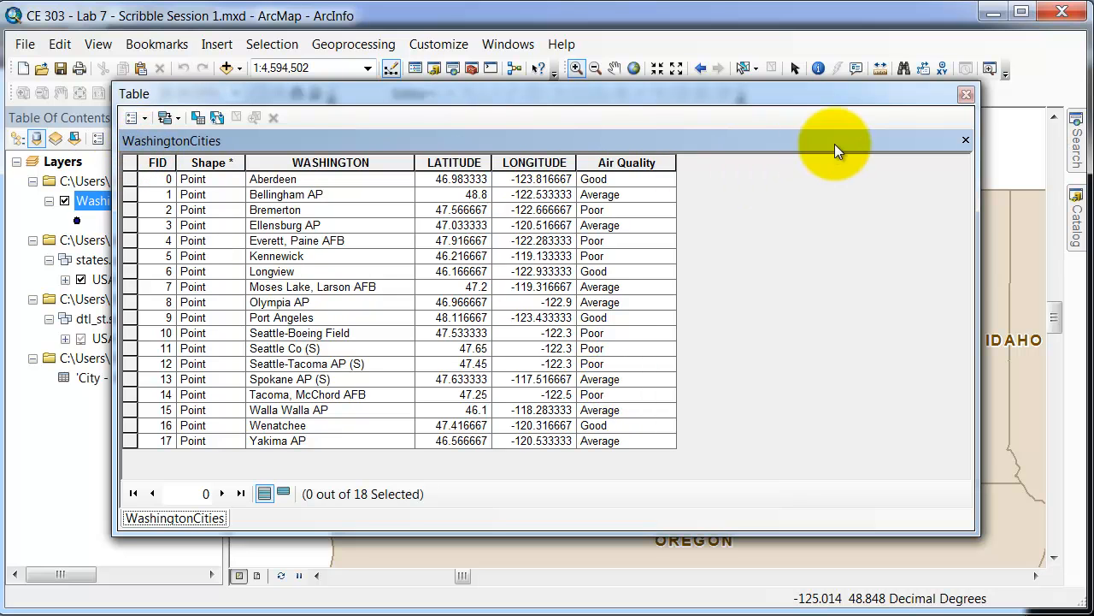
mouse_move(965, 101)
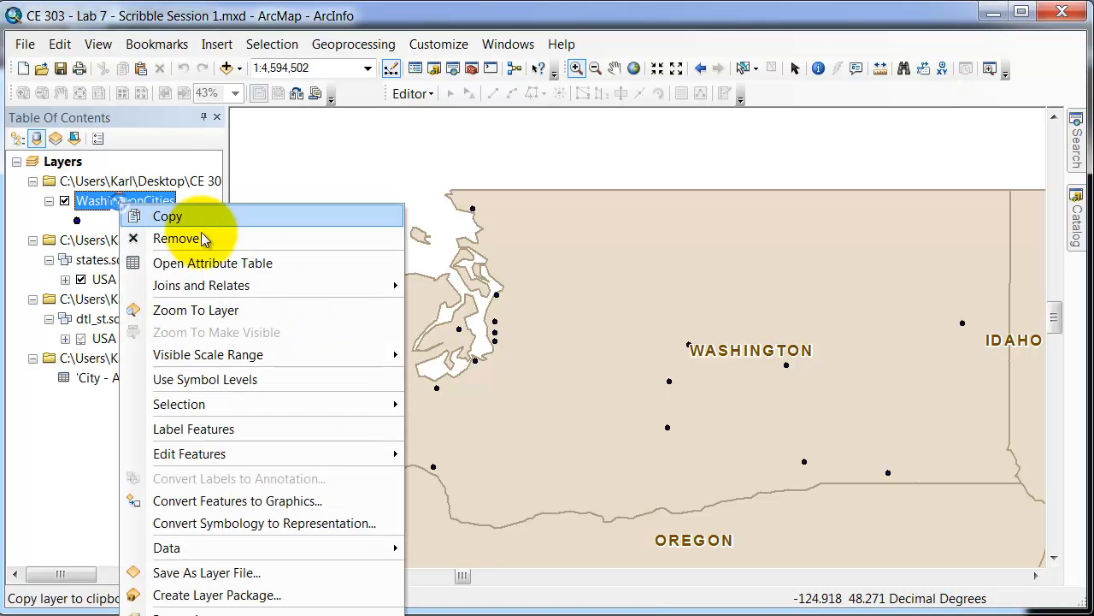
mouse_move(201, 285)
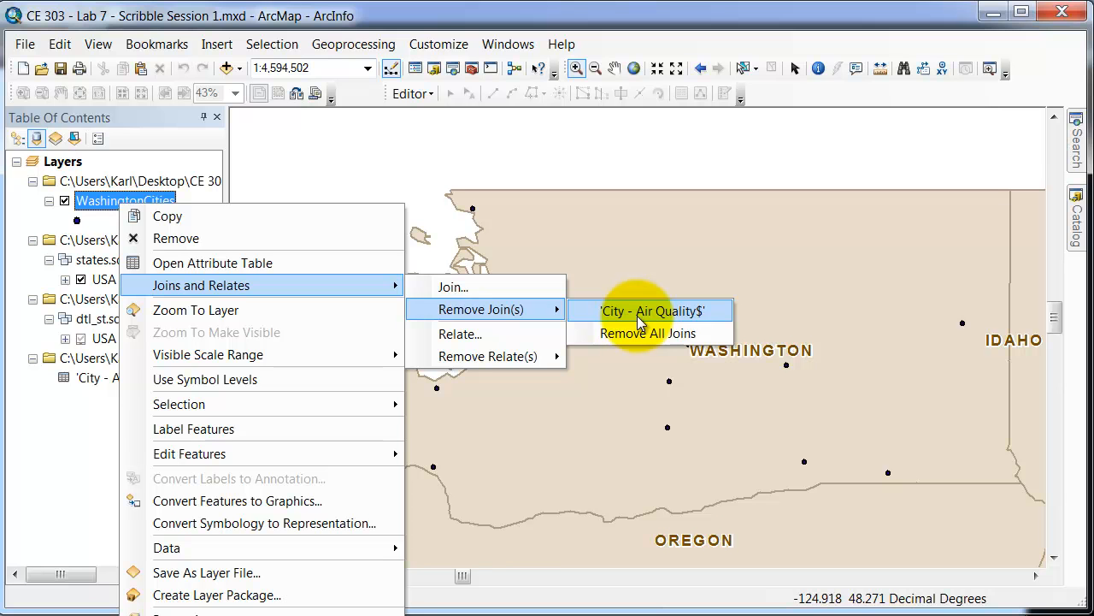
Step: Remove the 'City - Air Quality$' join via Joins and Relates > Remove Join(s)
click(649, 309)
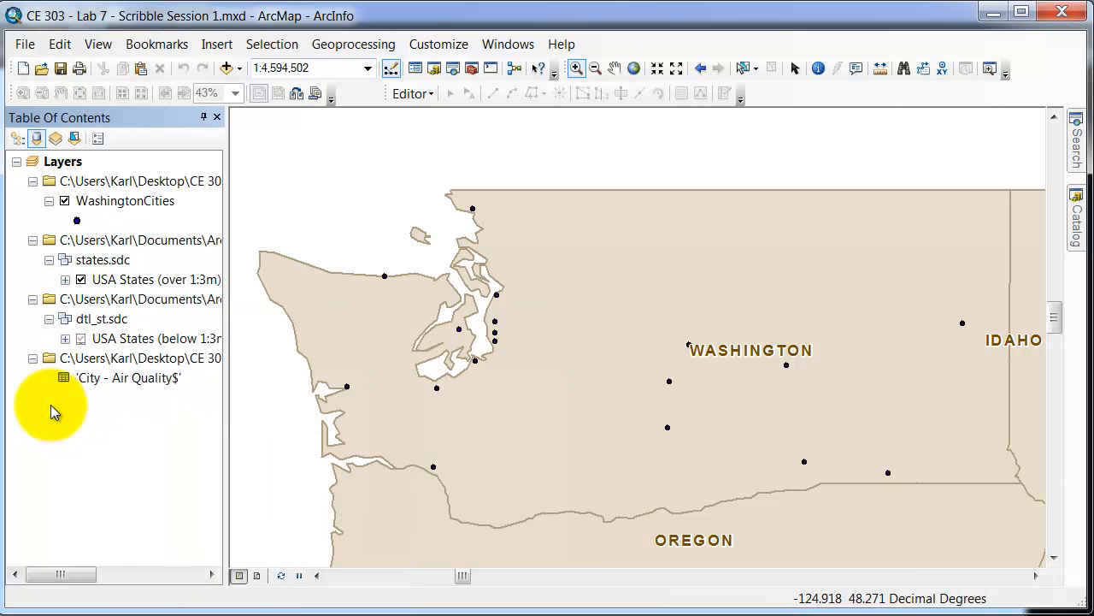